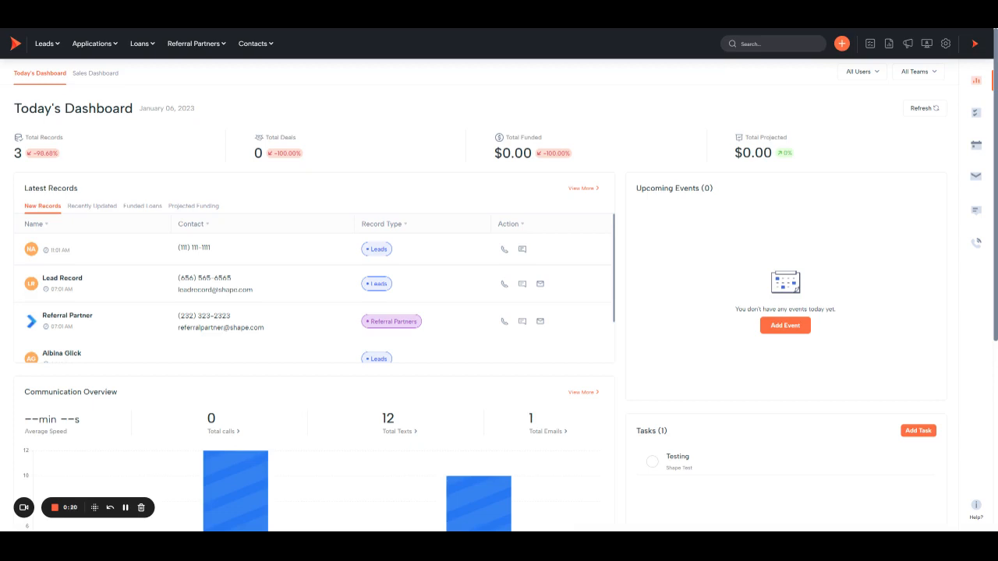
mouse_move(558, 93)
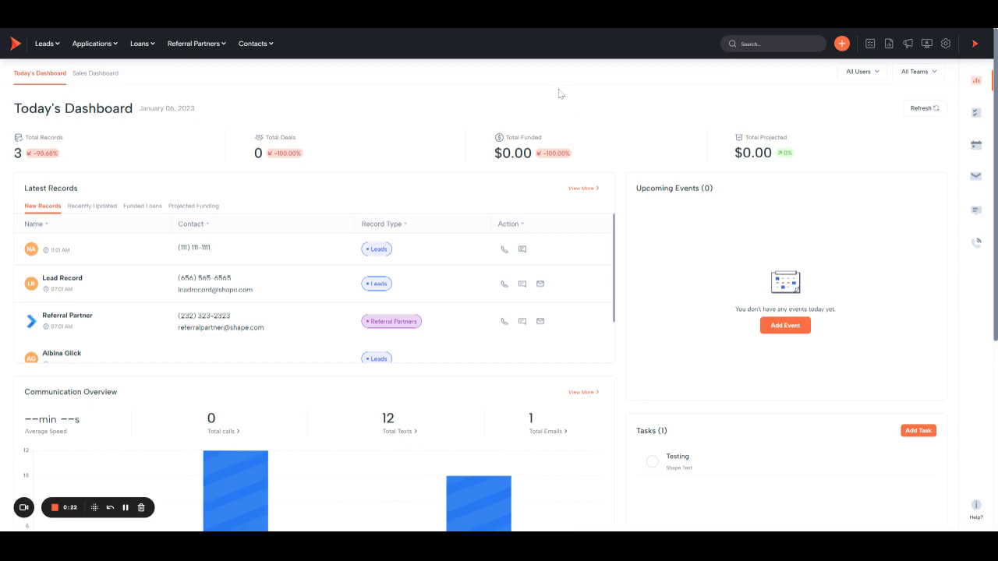
mouse_move(945, 43)
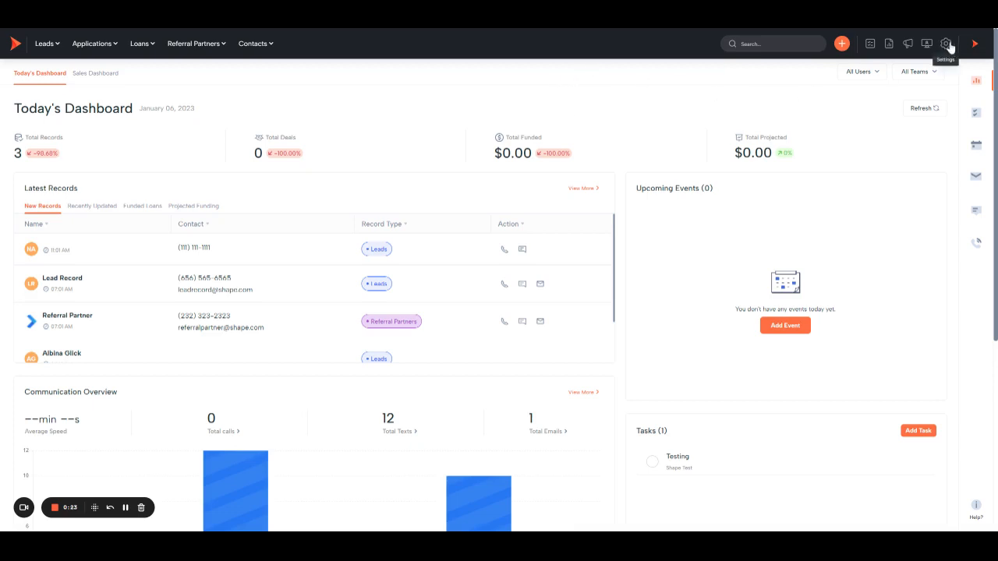
mouse_move(415, 146)
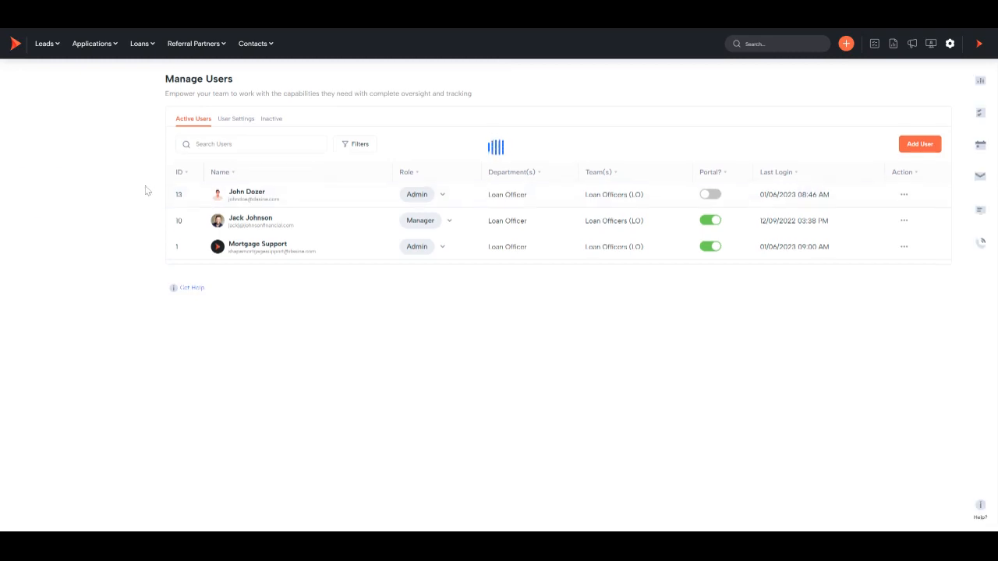
click(950, 43)
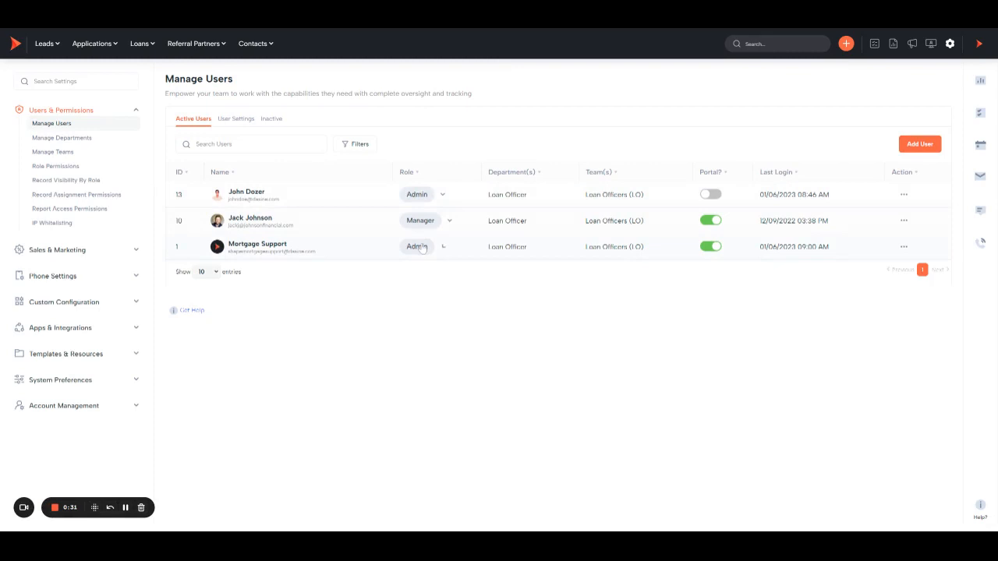
click(417, 247)
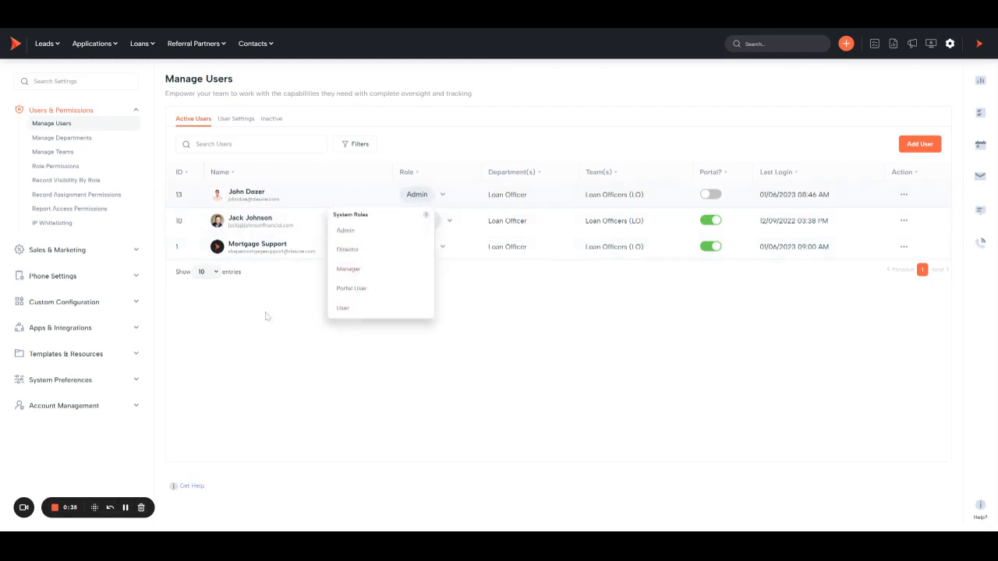
click(350, 268)
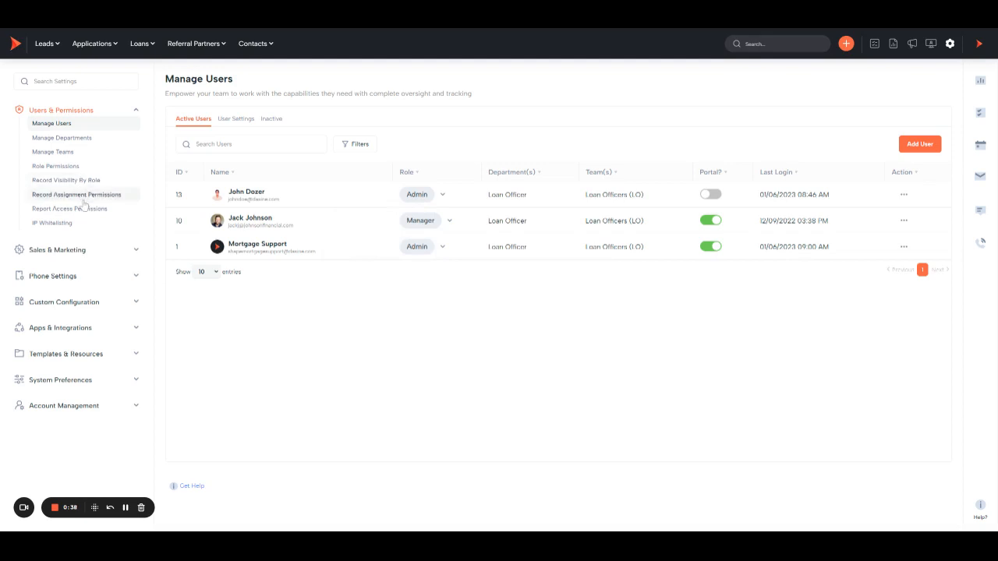
mouse_move(69, 209)
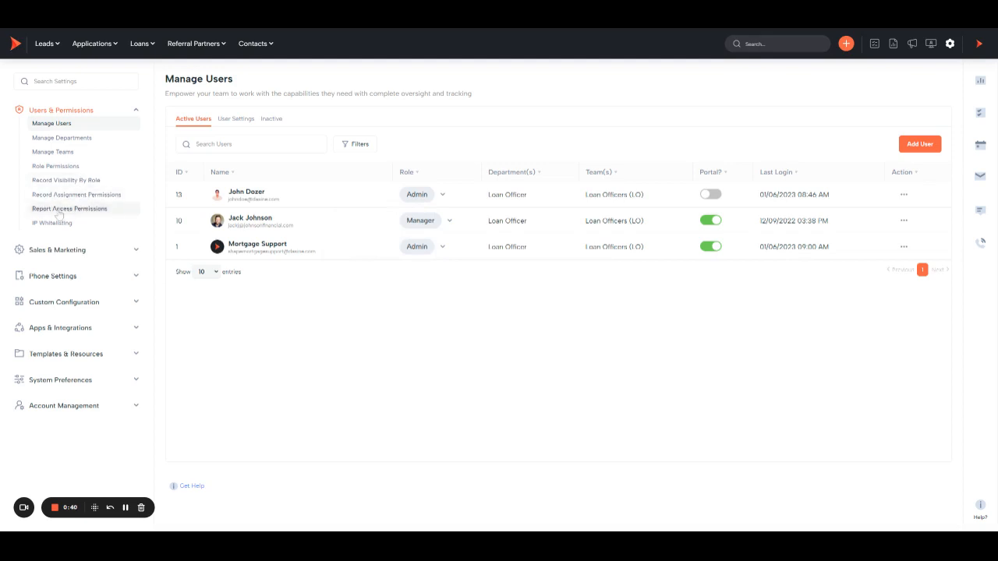
Grant the User role access to the Voicemail Messages report in Report Access Permissions.
click(69, 209)
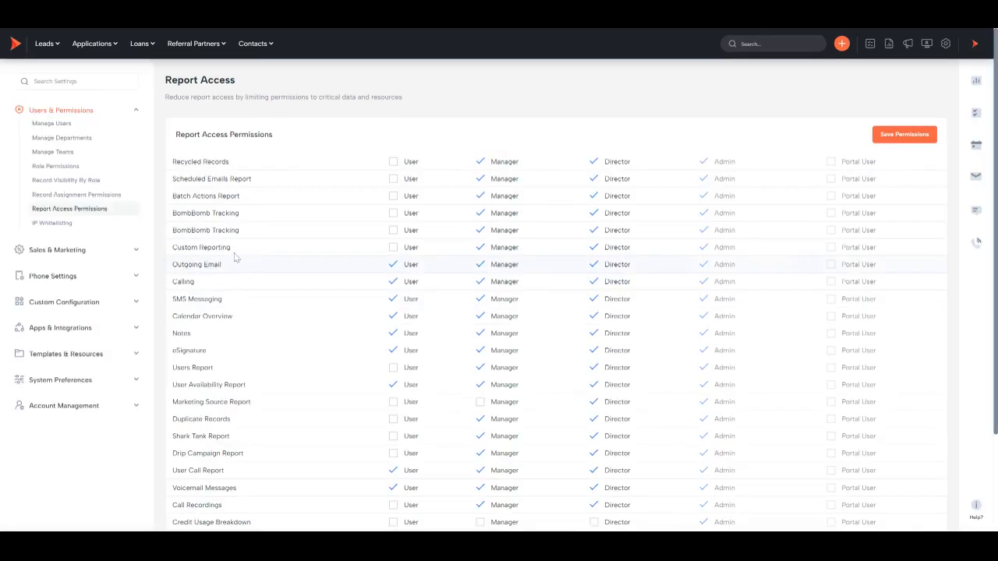
scroll(down, 3)
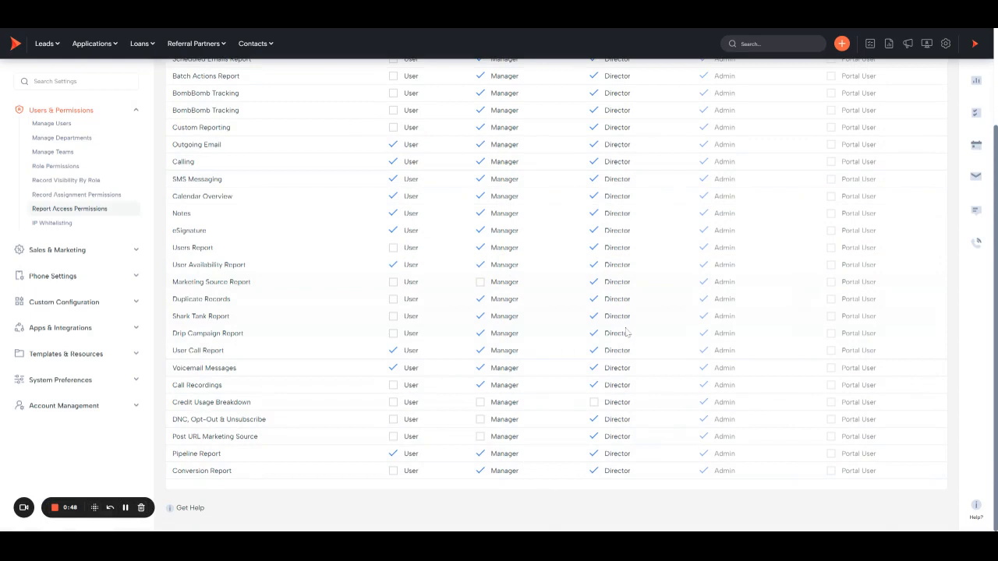
scroll(up, 3)
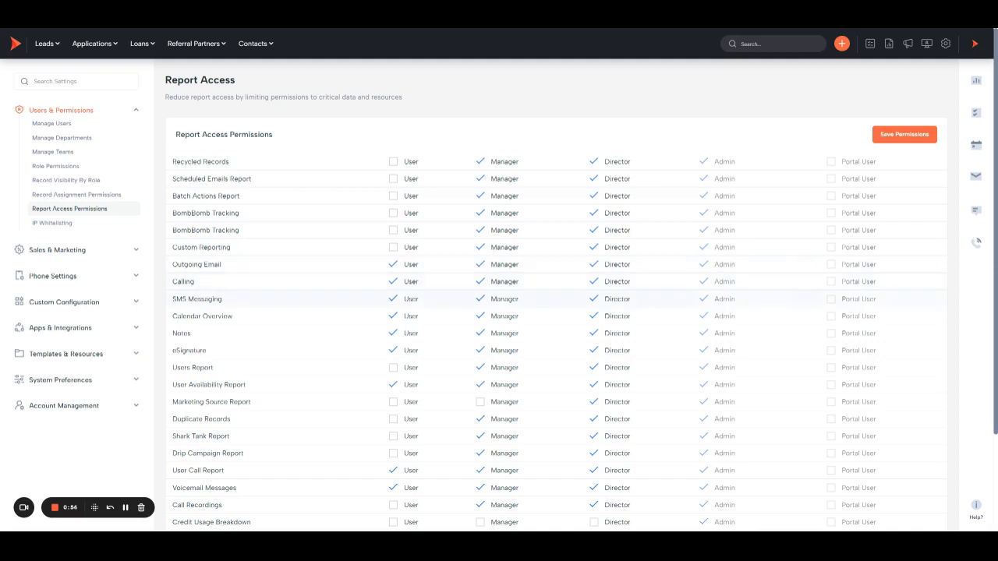
scroll(down, 3)
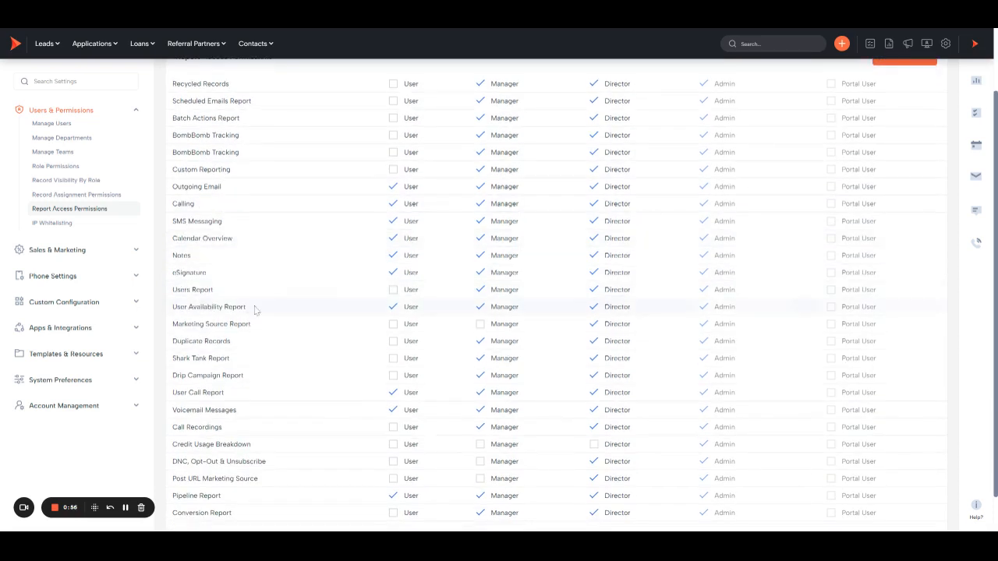
scroll(down, 3)
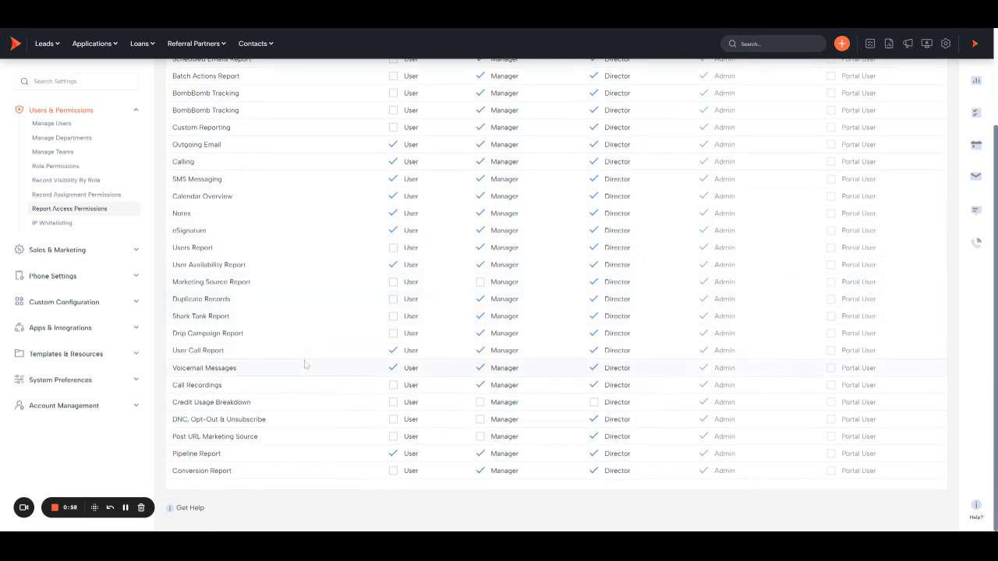
click(393, 349)
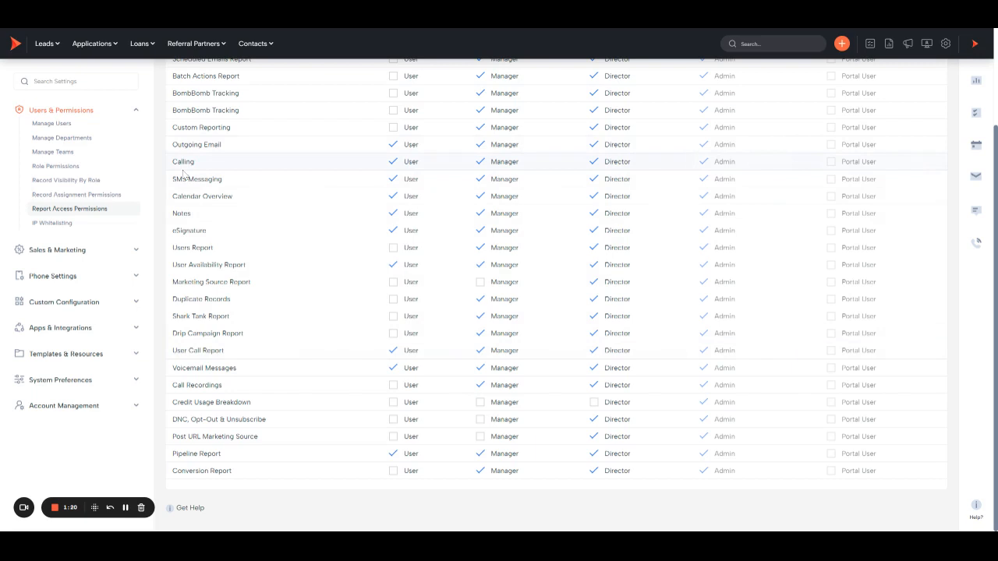
click(393, 349)
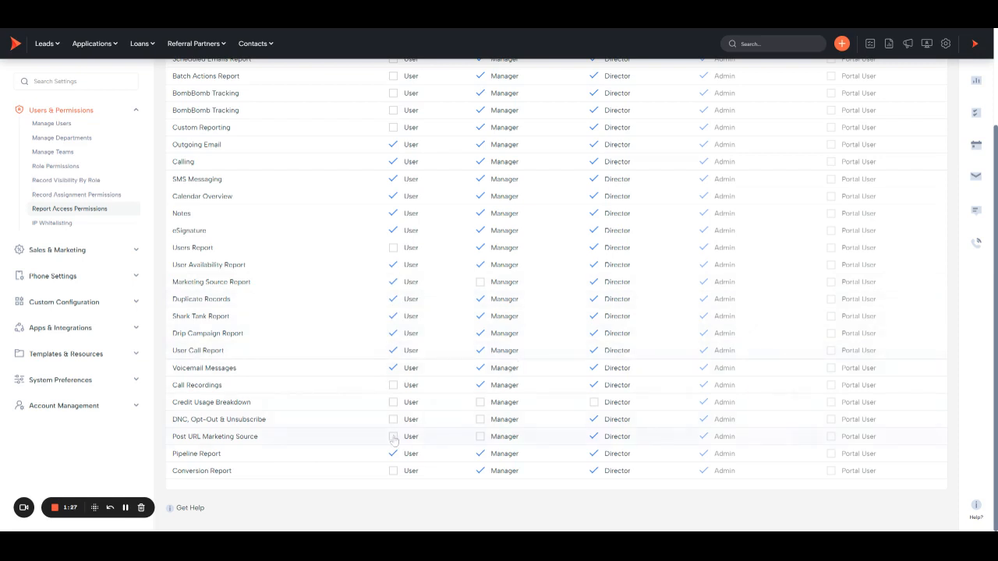
Save the report access permissions so the success notice appears.
scroll(up, 3)
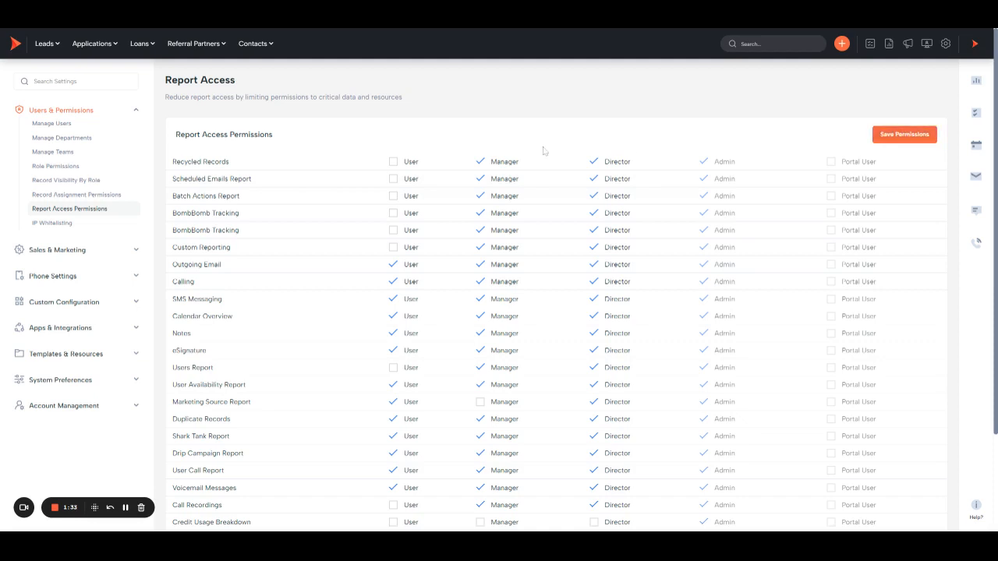
click(905, 134)
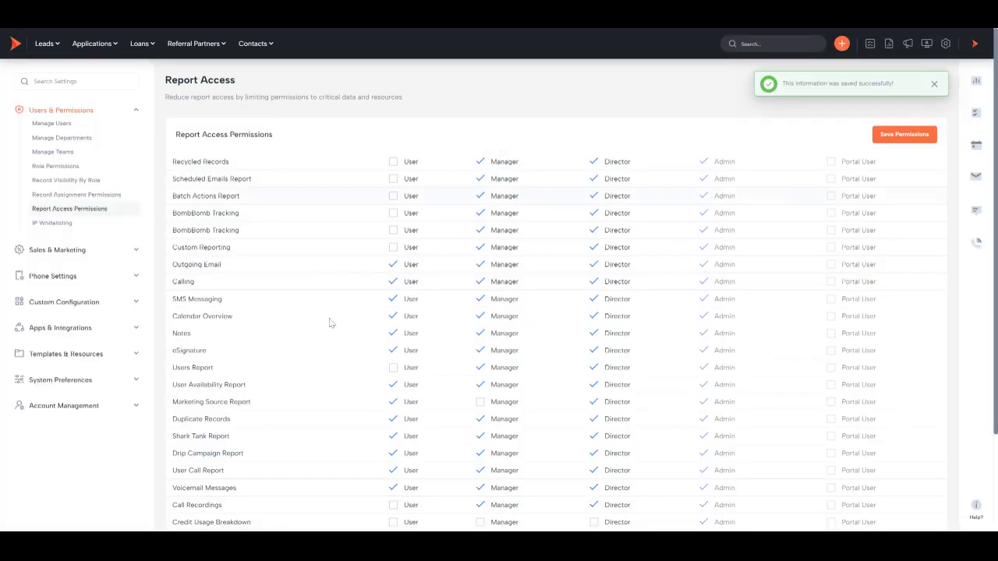